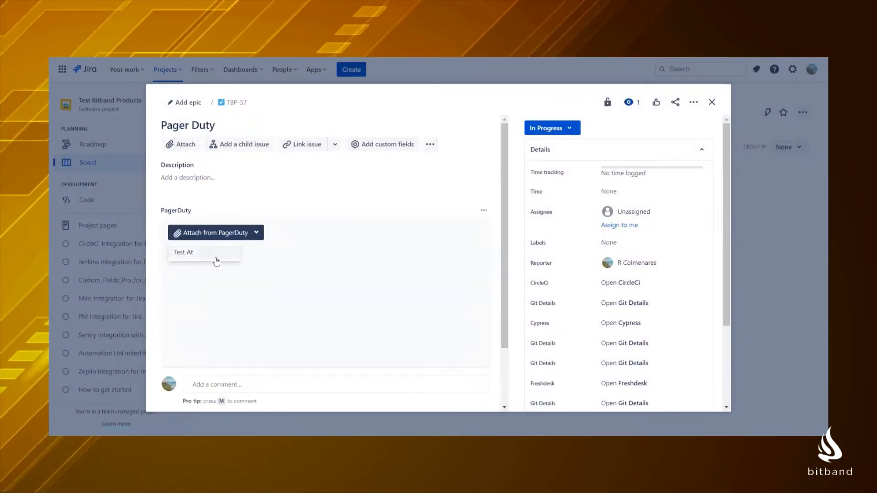
Find the PagerDuty Integration by Bitband app in Marketplace and install it into Jira.
click(184, 252)
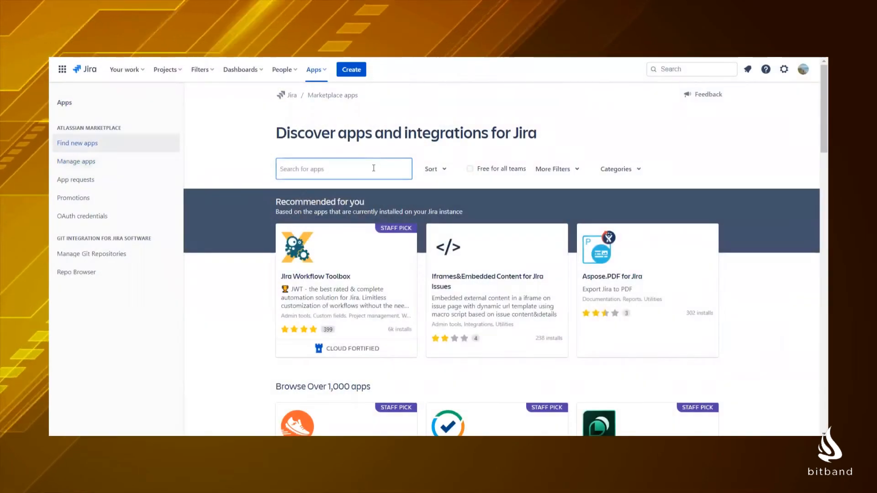
text(pager du)
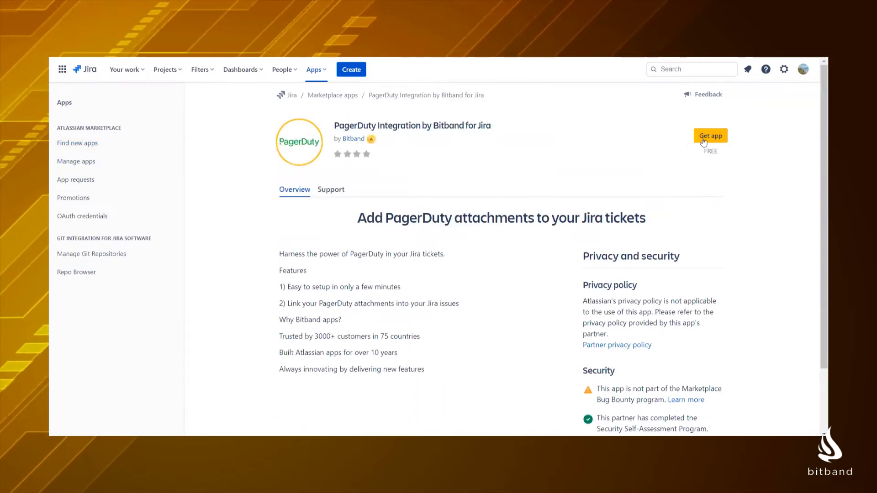
click(710, 136)
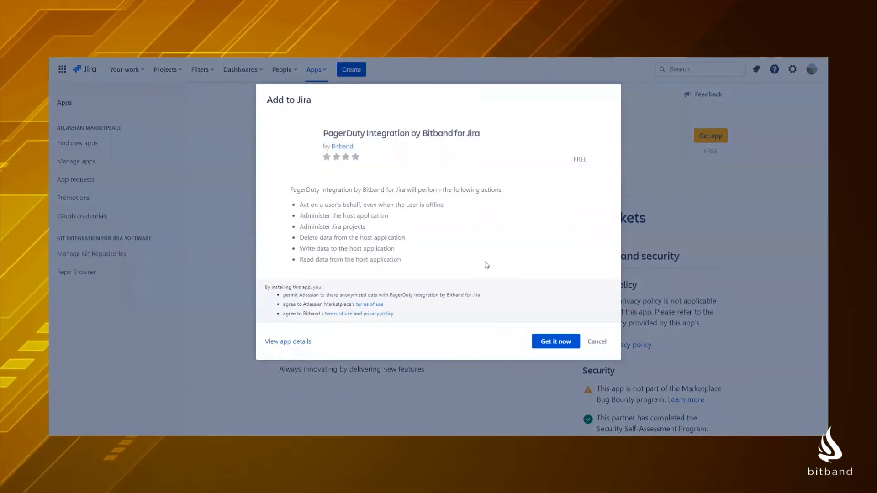
click(555, 341)
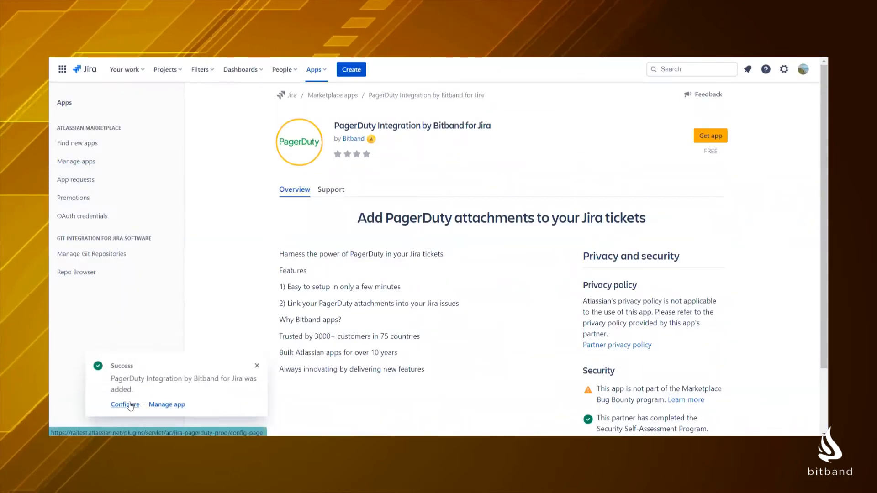
Connect the app via US Login with the bitband account and grant consent, reaching Configured.
click(125, 405)
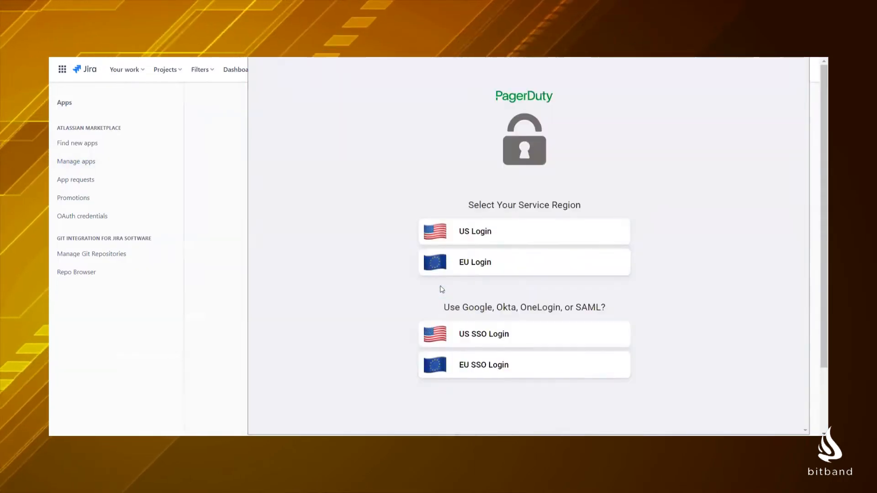
click(524, 231)
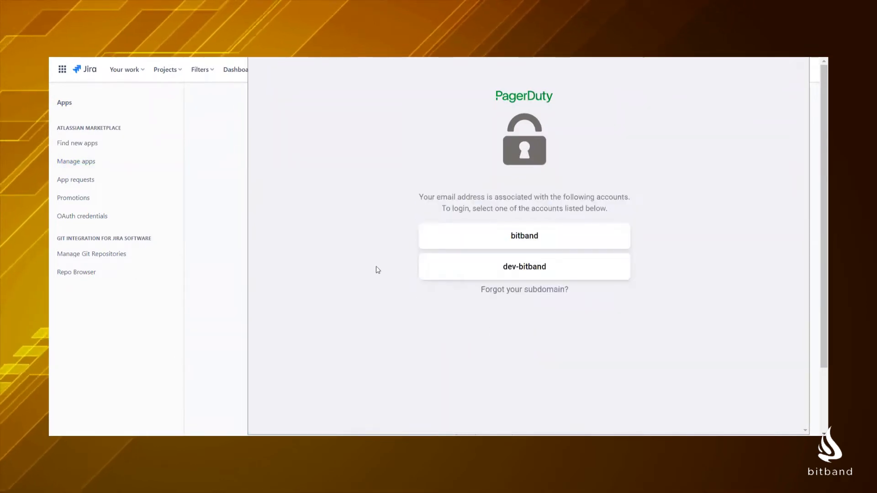
click(525, 236)
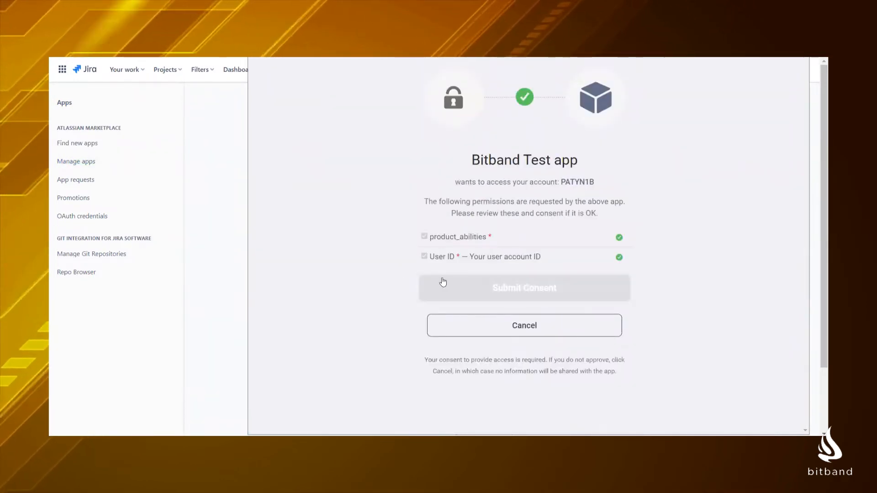
click(524, 288)
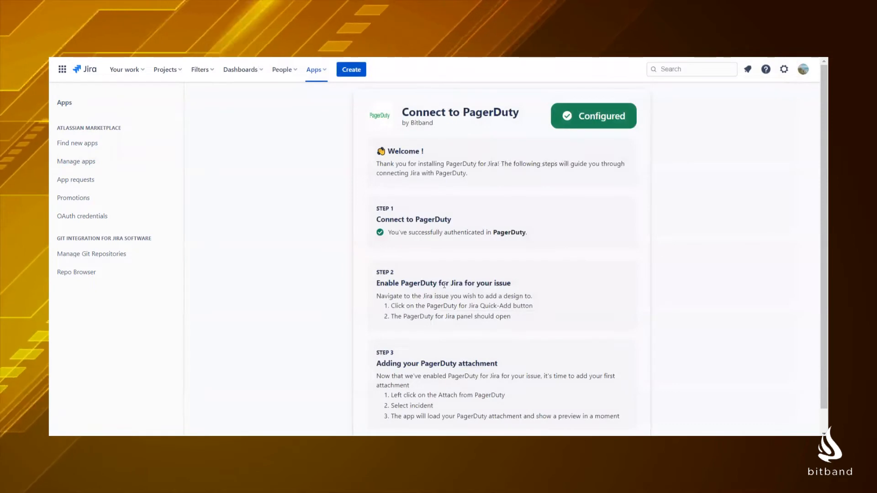
Return to the project and land on issue TBP-57 Pager Duty with no PagerDuty content yet.
click(166, 69)
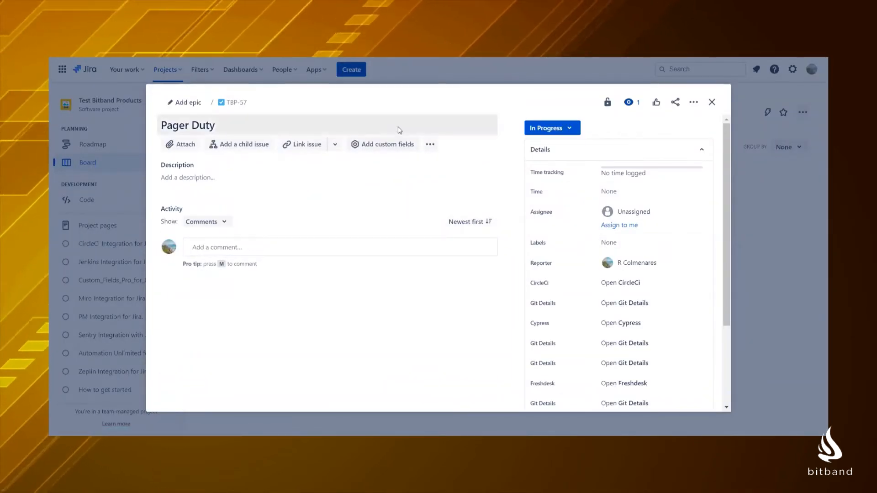
Add the PagerDuty panel to the issue and attach the Test At incident (High urgency, Triggered).
click(430, 144)
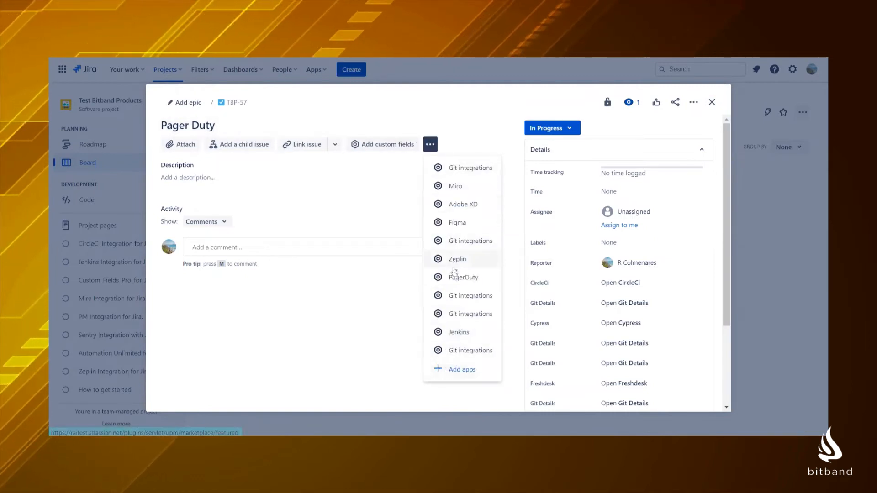
click(463, 277)
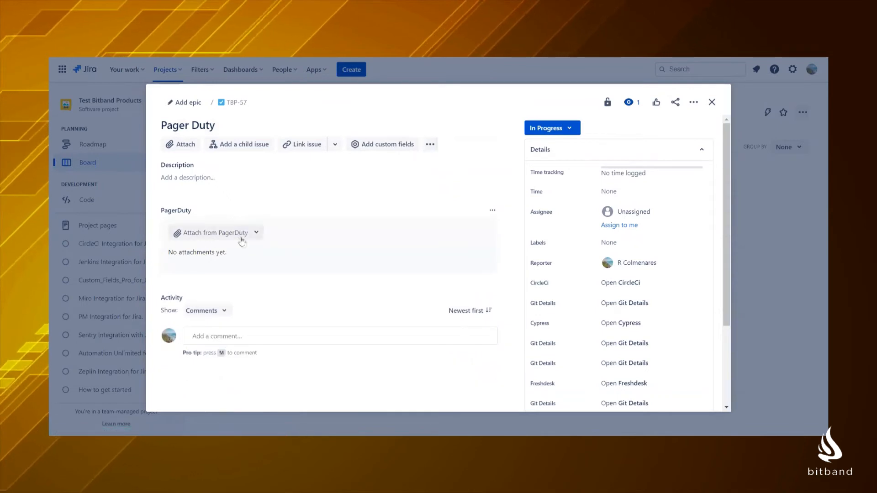
click(214, 233)
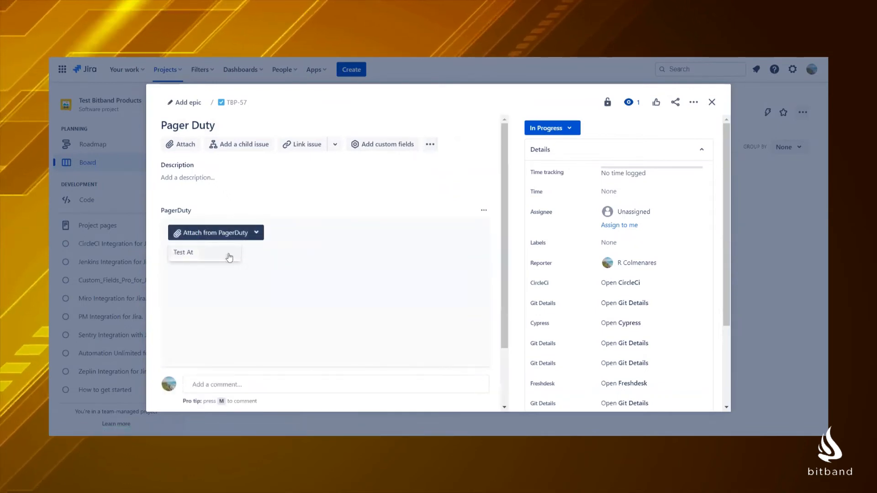
click(184, 253)
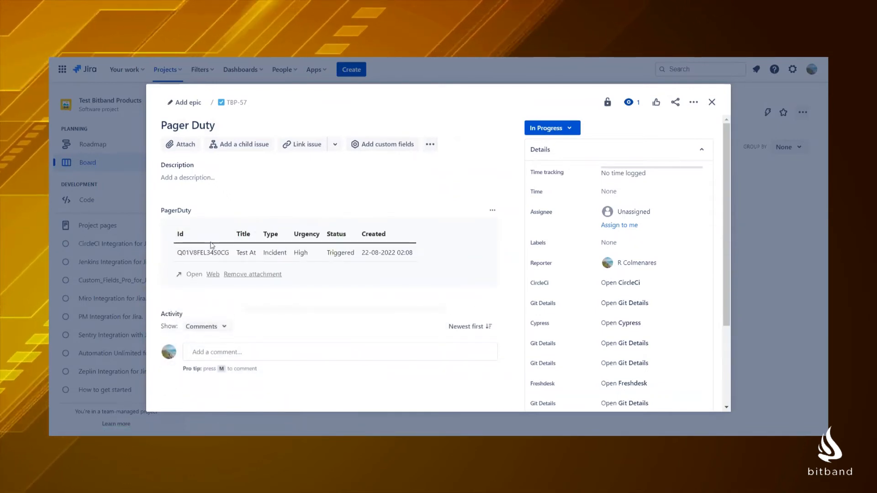